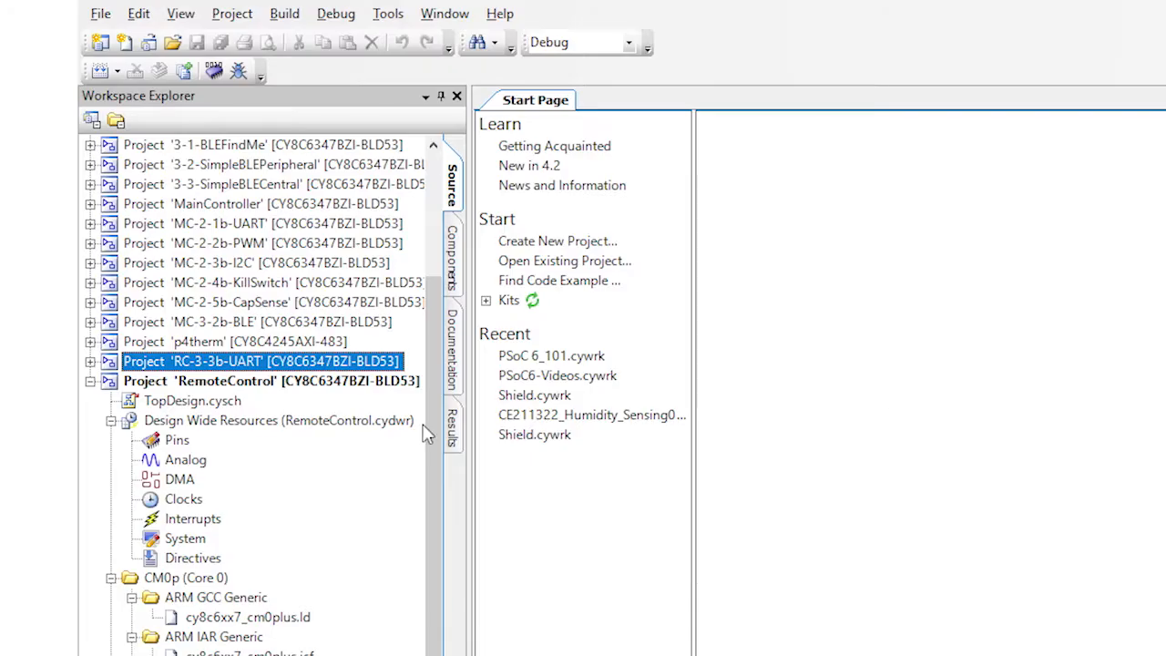
Open RemoteControl's TopDesign schematic and find the CapSense component in the catalog
left_click(270, 381)
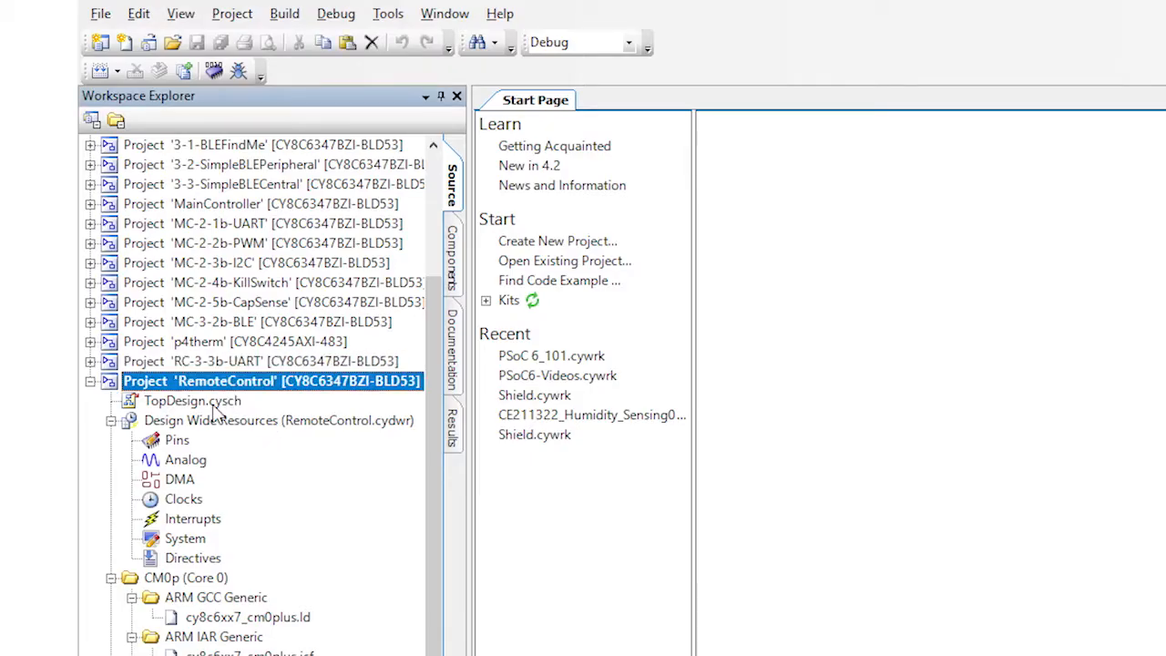
double_click(193, 401)
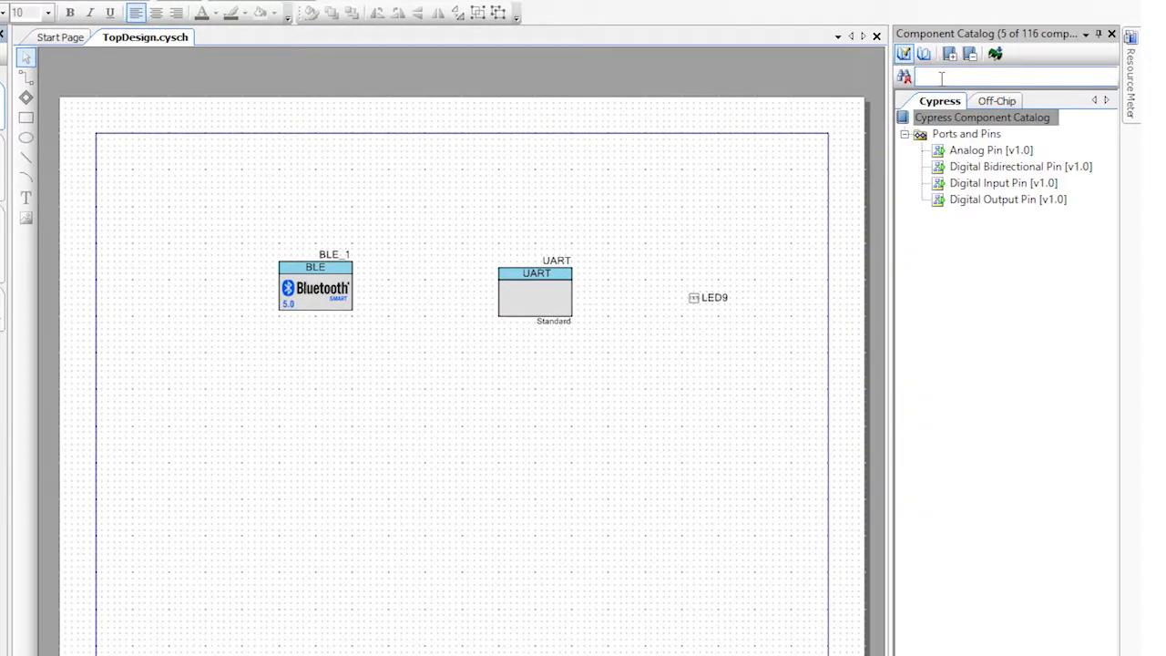
type("capsense")
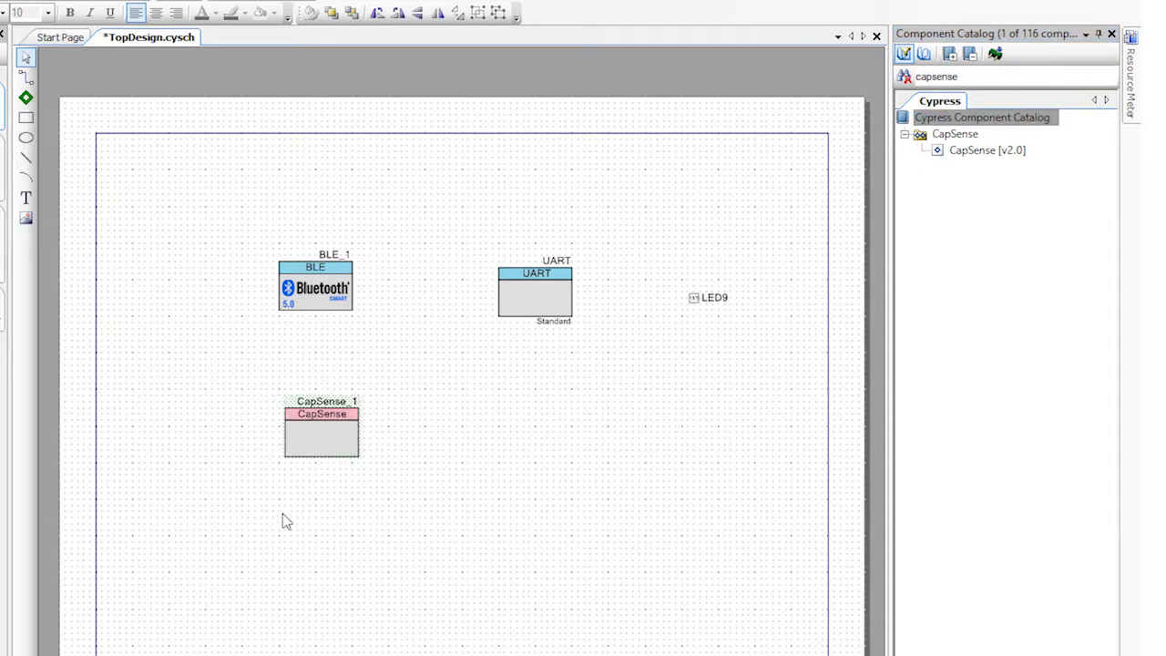
Configure CapSense with a LinearSlider and two CSX Button widgets
double_click(320, 433)
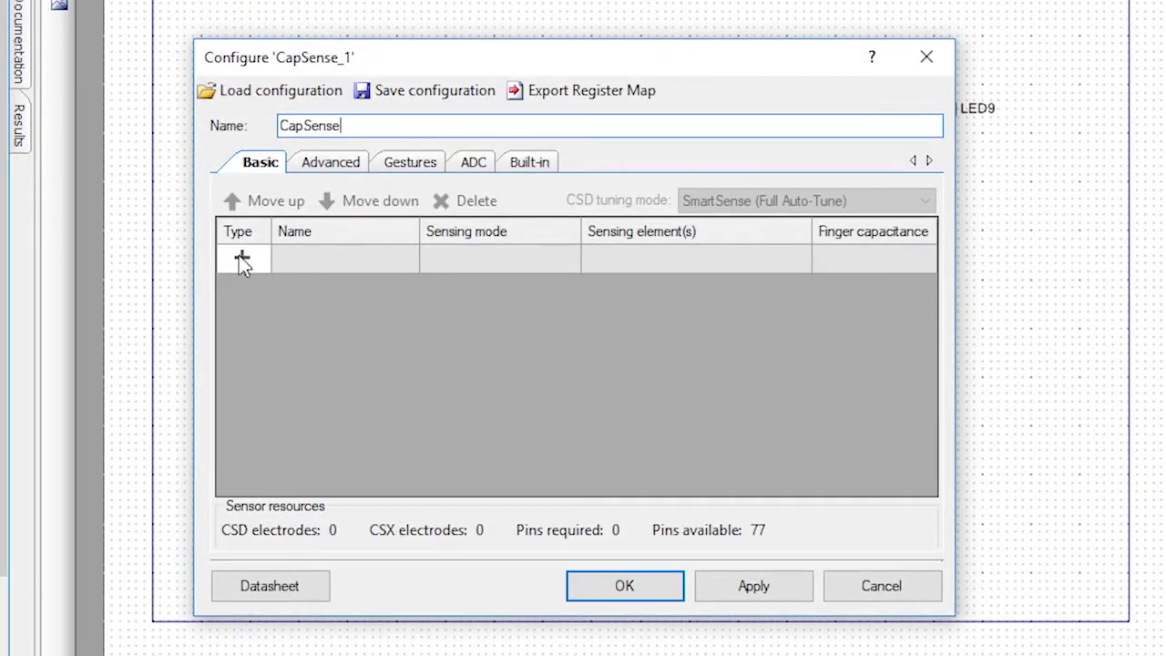
left_click(242, 259)
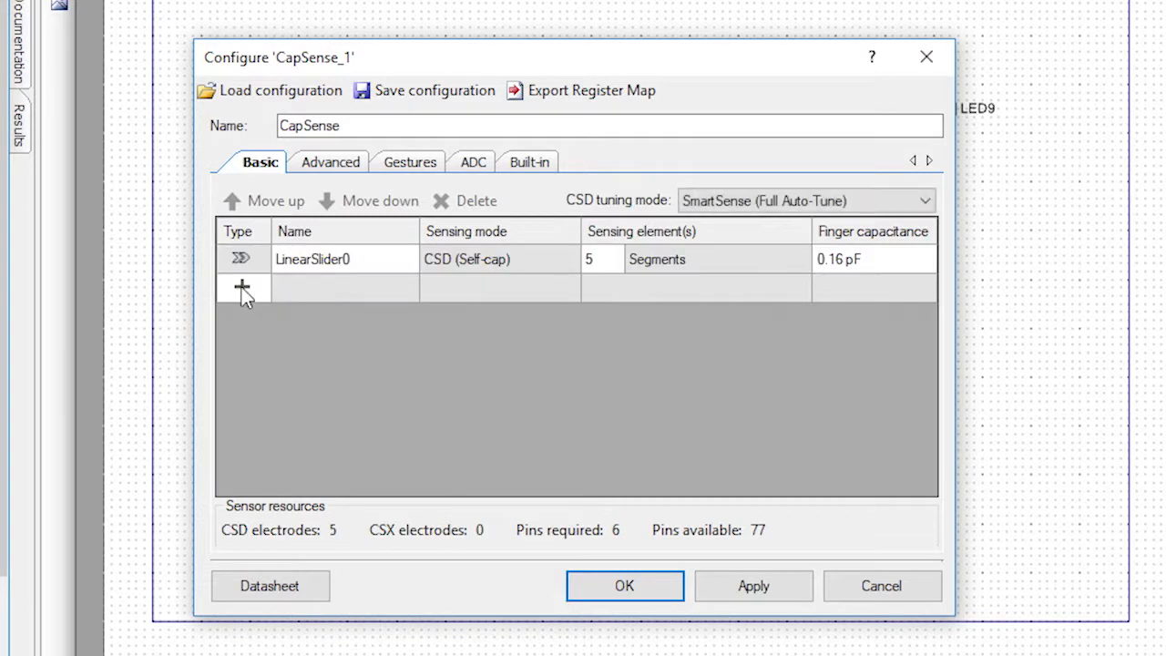
left_click(244, 288)
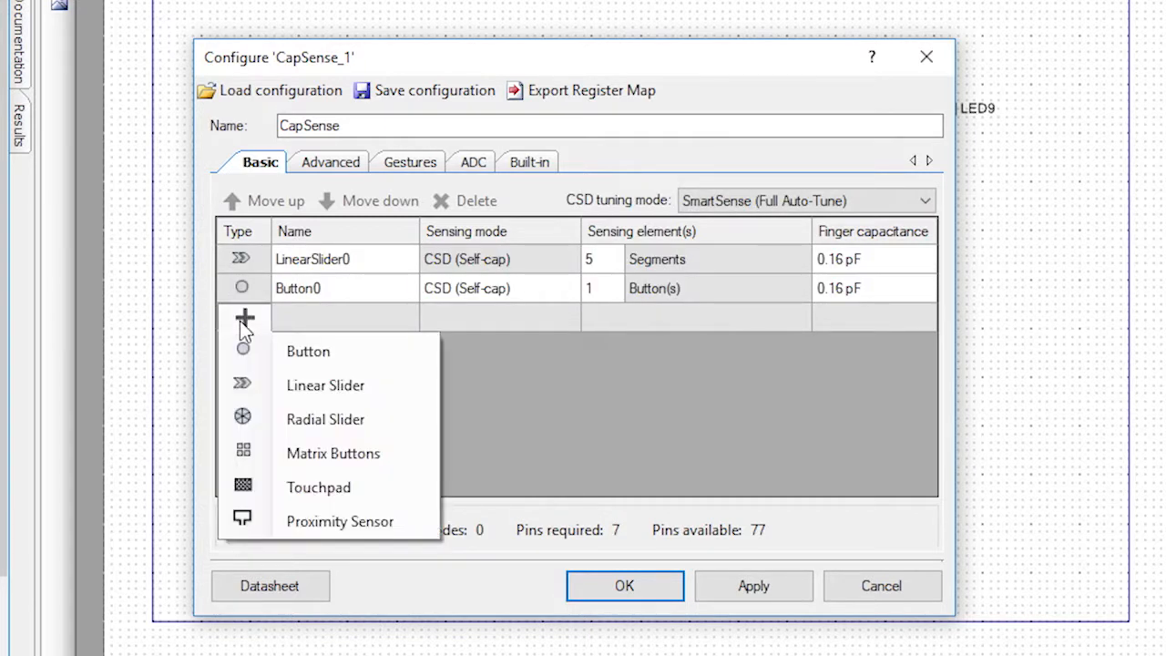
left_click(308, 350)
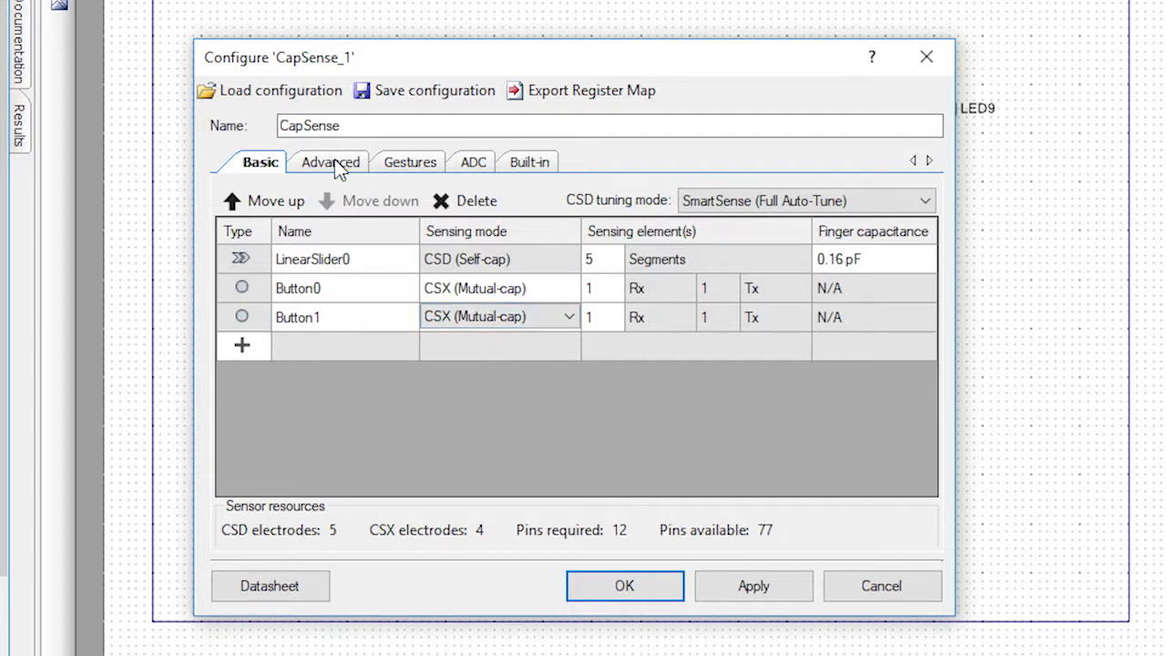
In Advanced Widget Details, set Button1_Tx selected pins to Button0_Tx
left_click(330, 160)
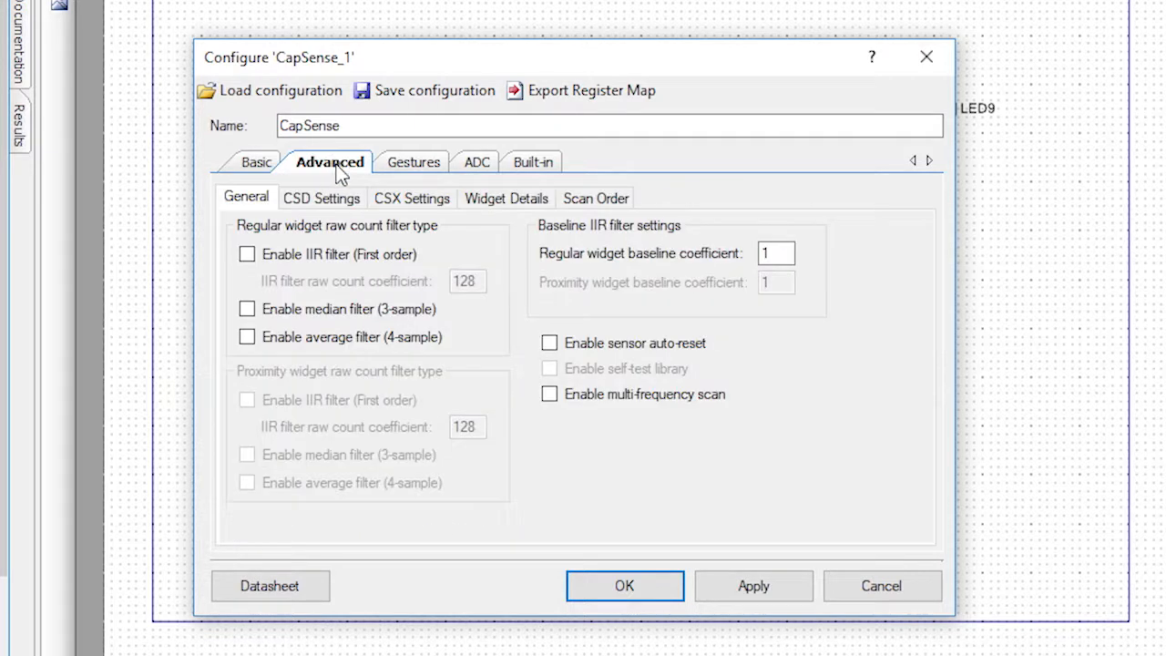
left_click(506, 197)
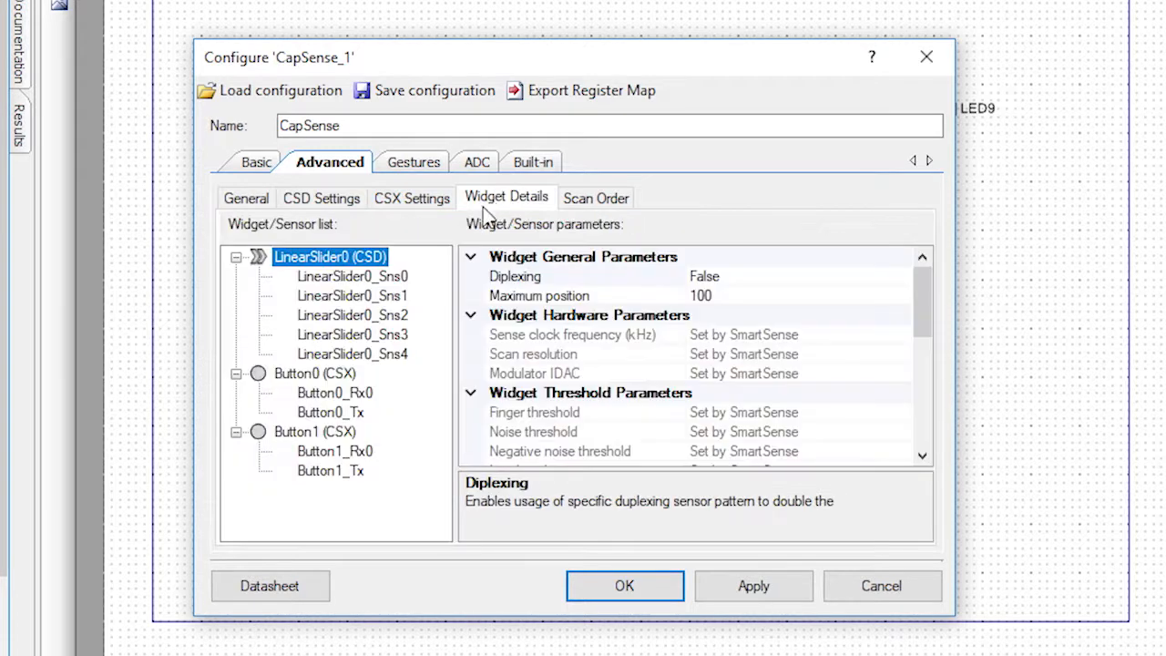
left_click(330, 470)
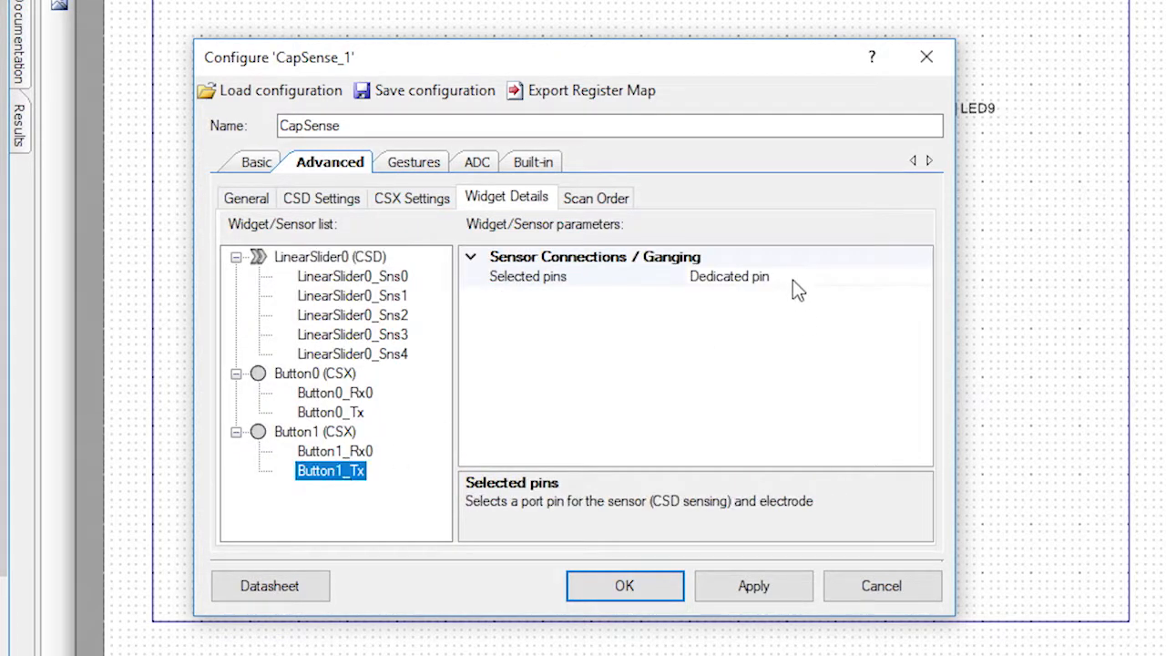
left_click(921, 277)
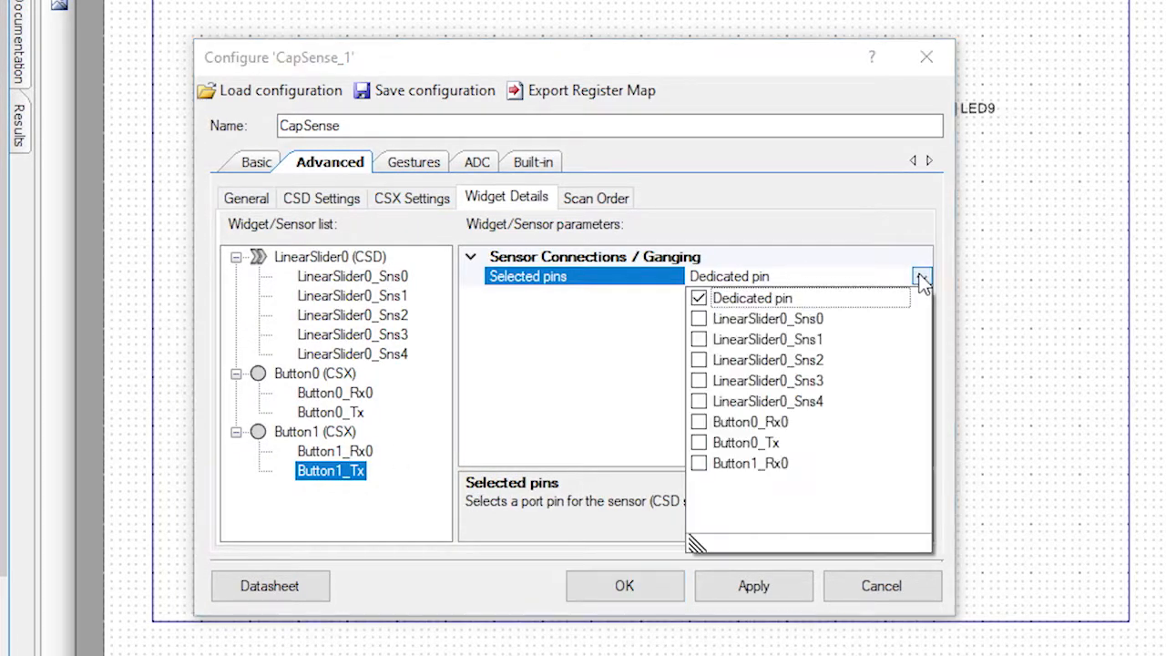
left_click(699, 443)
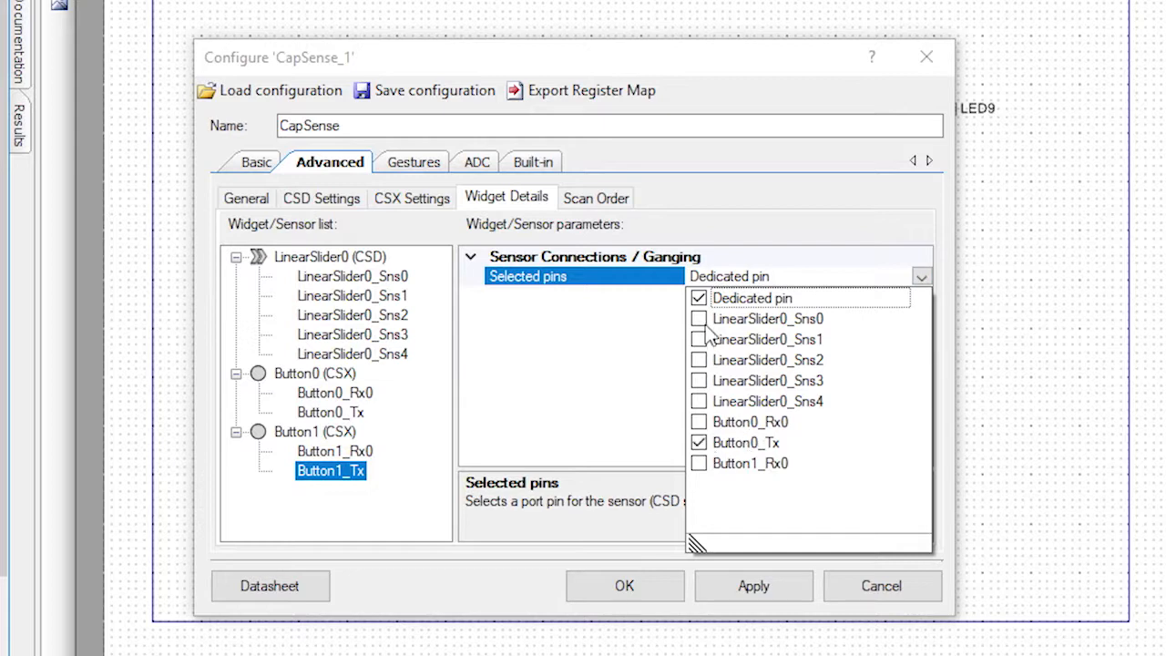
left_click(745, 443)
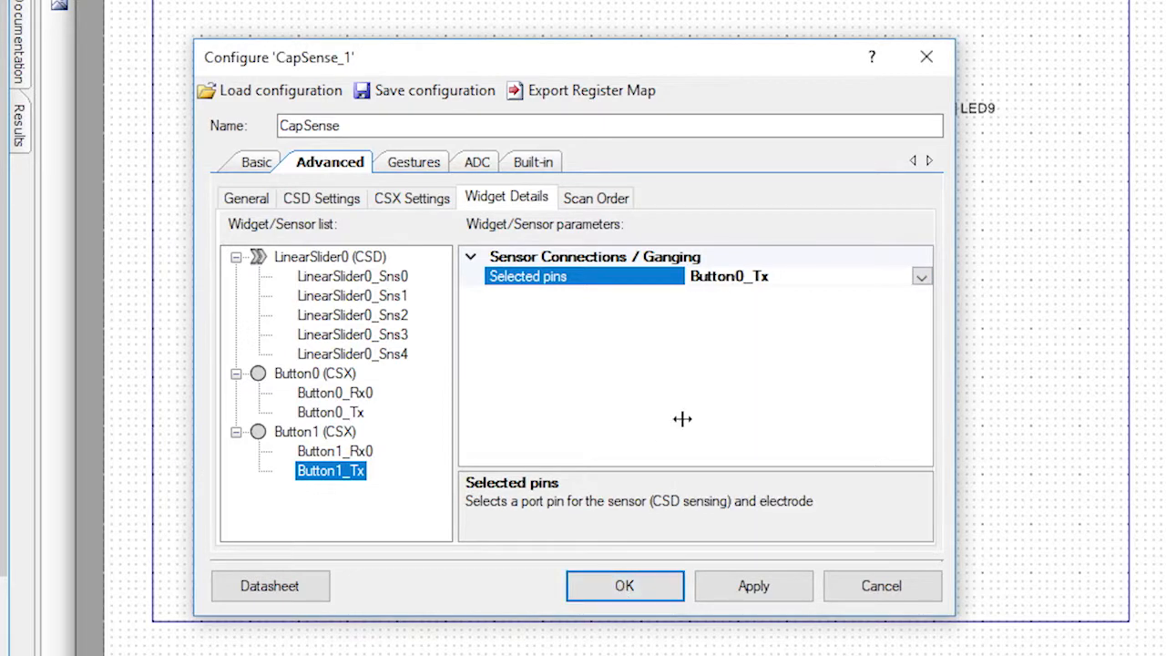
Accept the CapSense setup and map its sensor signals to ports in Design Wide Resources Pins
left_click(623, 586)
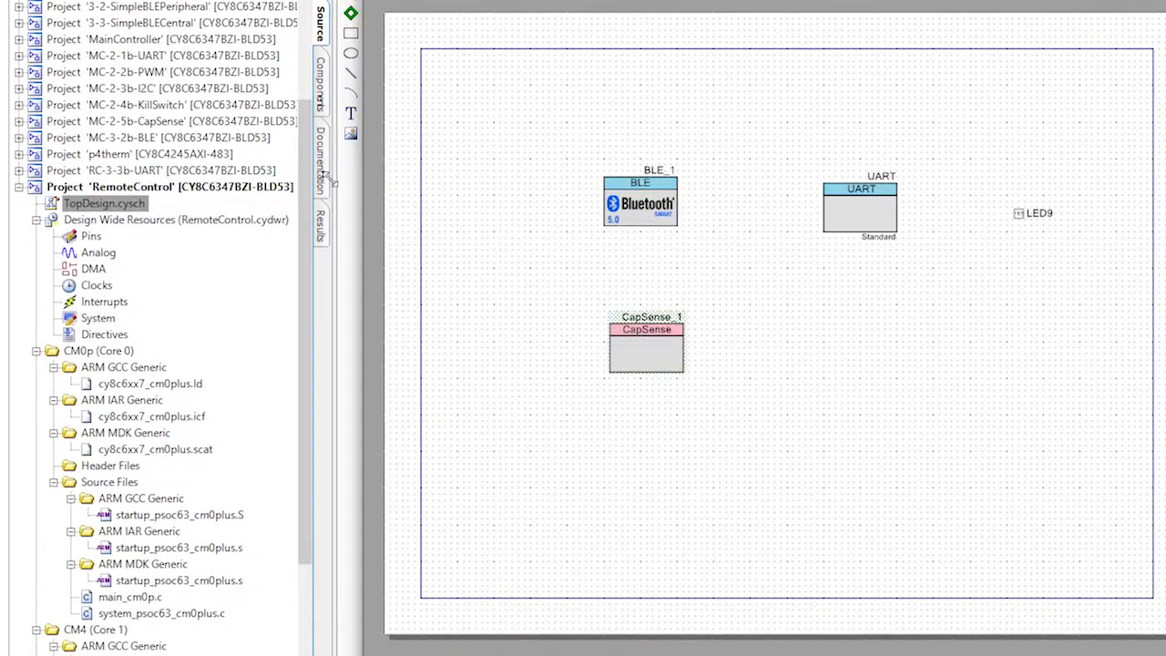
left_click(91, 237)
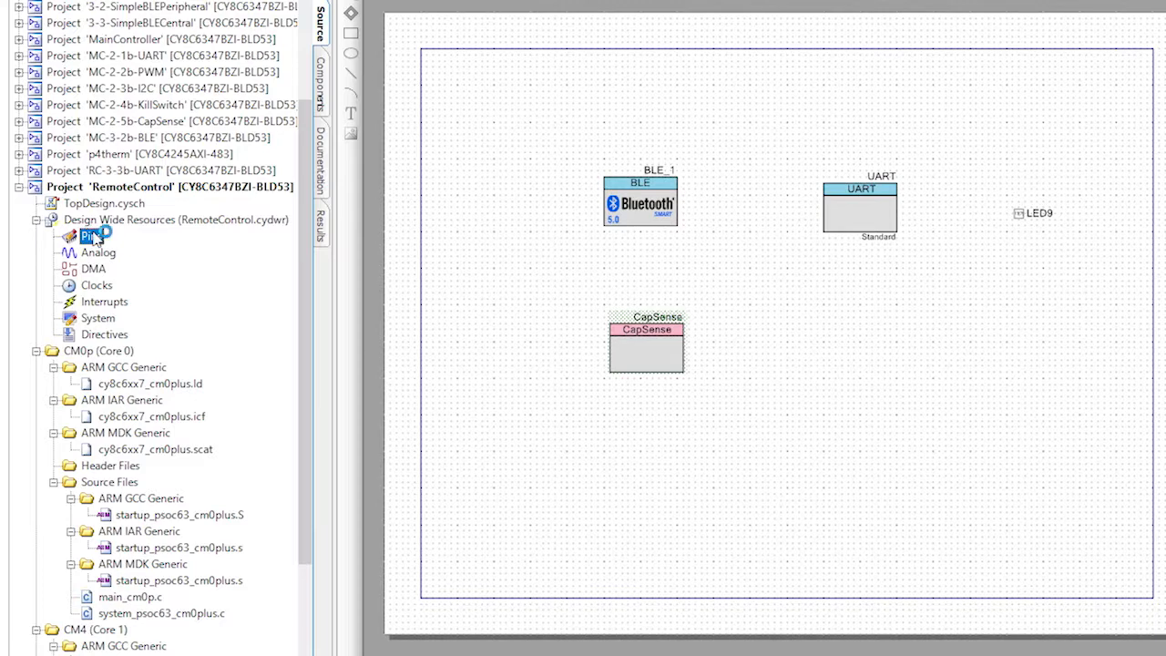
double_click(80, 237)
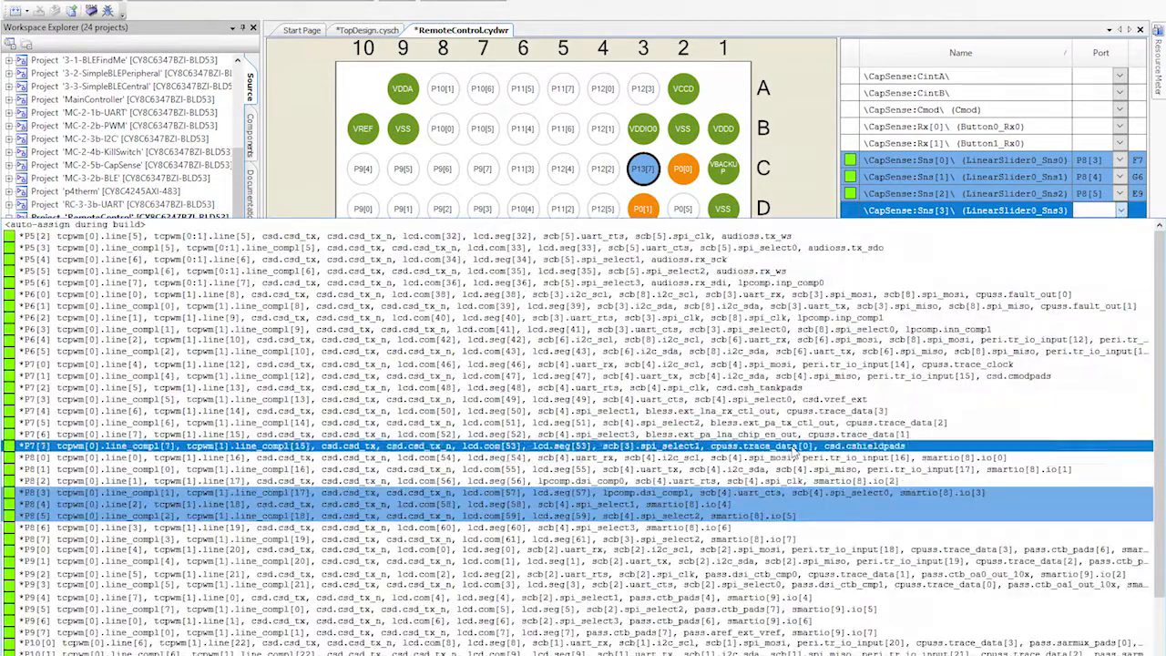
scroll("down", 3)
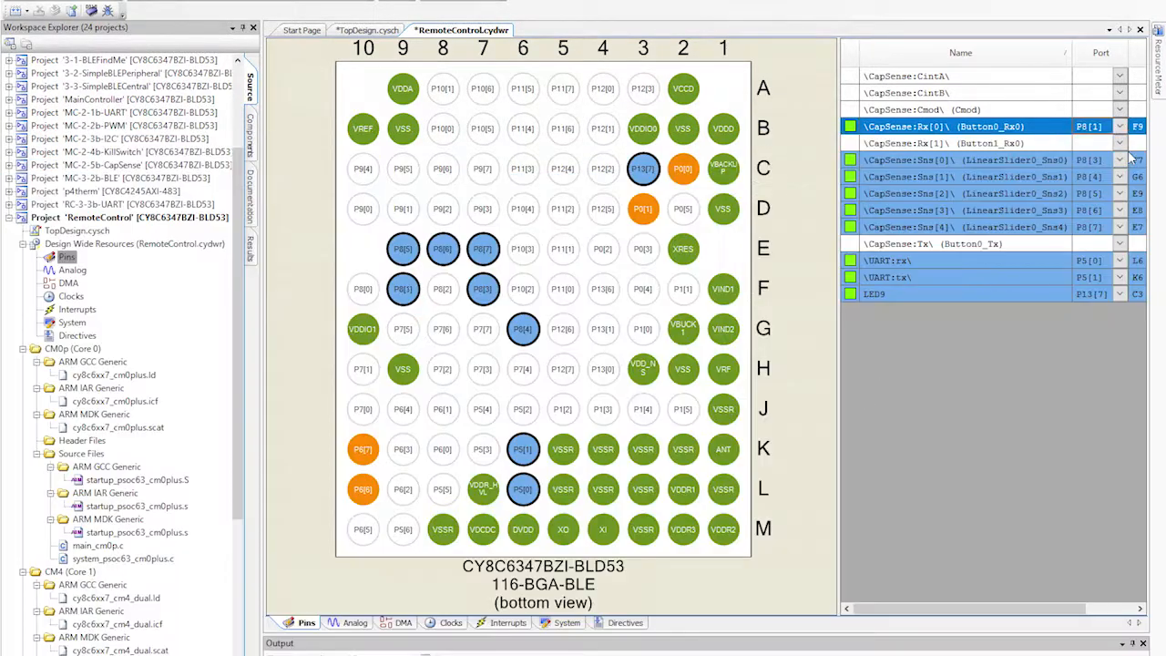
left_click(962, 142)
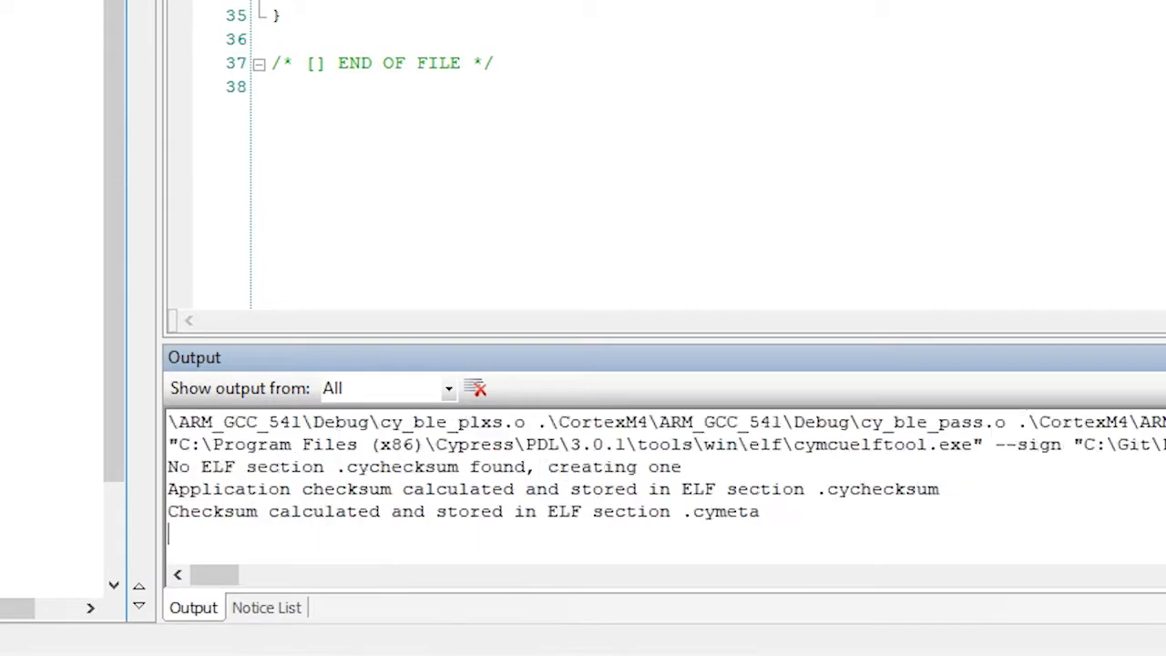
Add capSenseTask.c from MainController into CM4 Source Files, then bring up bleTask.c
scroll("down", 3)
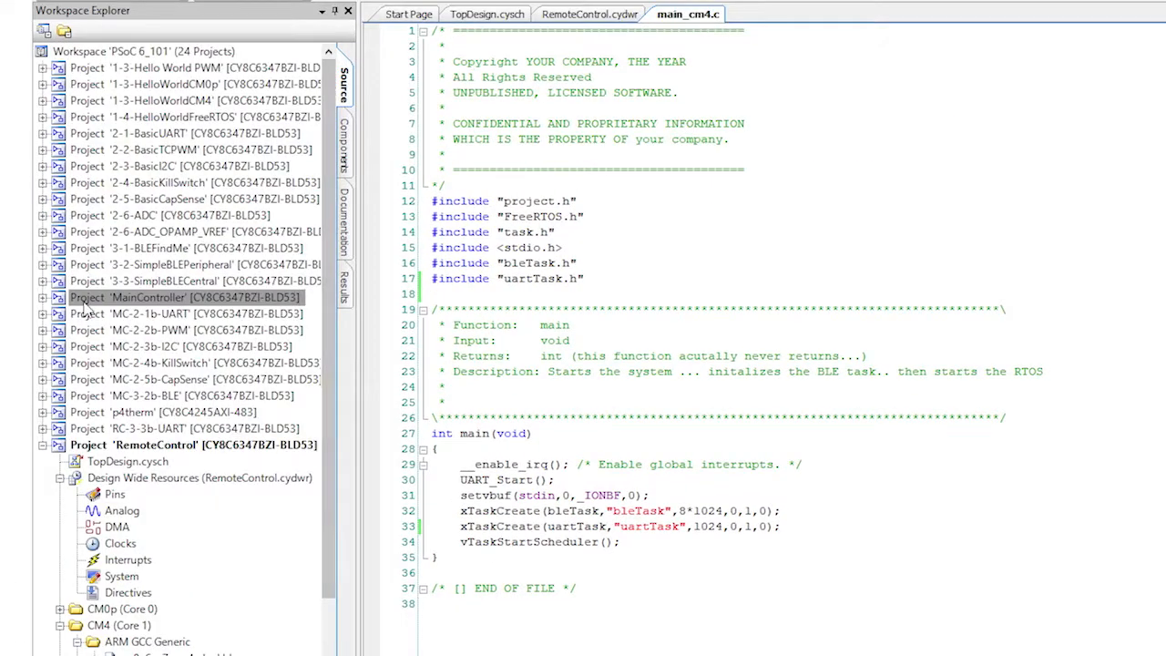
right_click(142, 314)
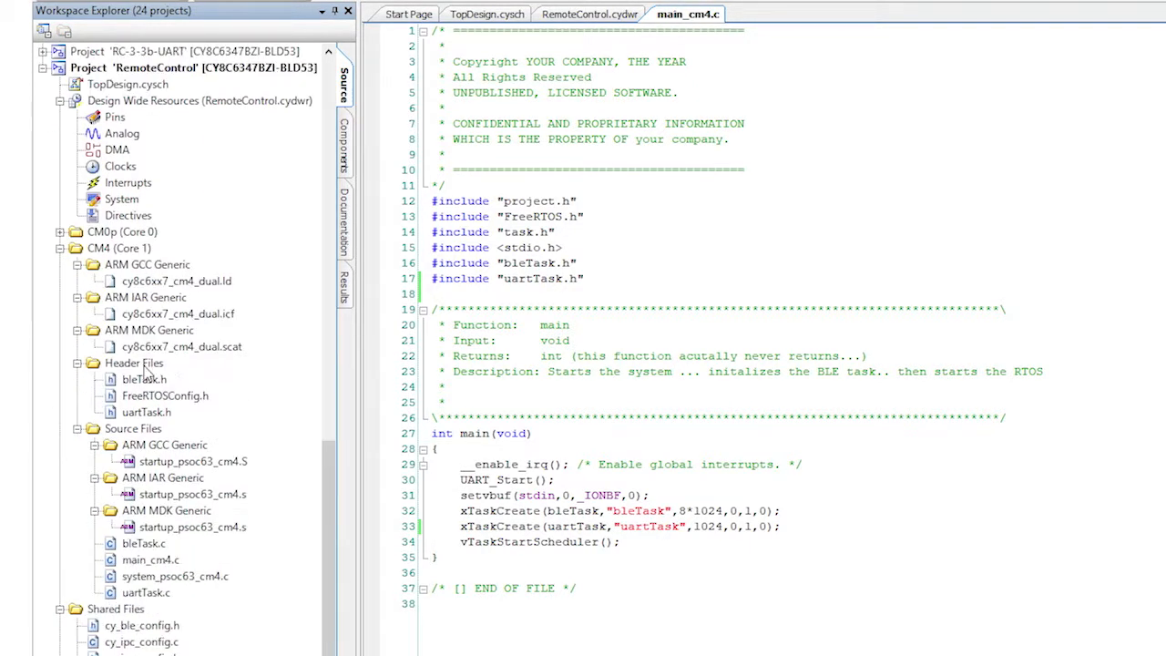
left_click(135, 362)
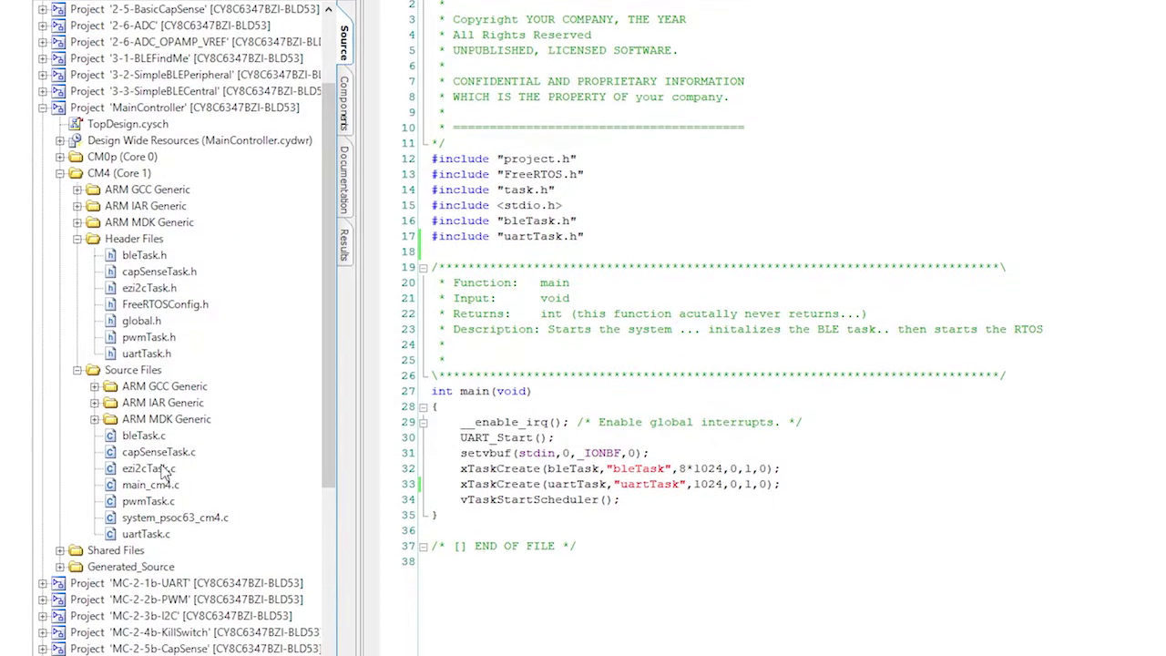
left_click(159, 452)
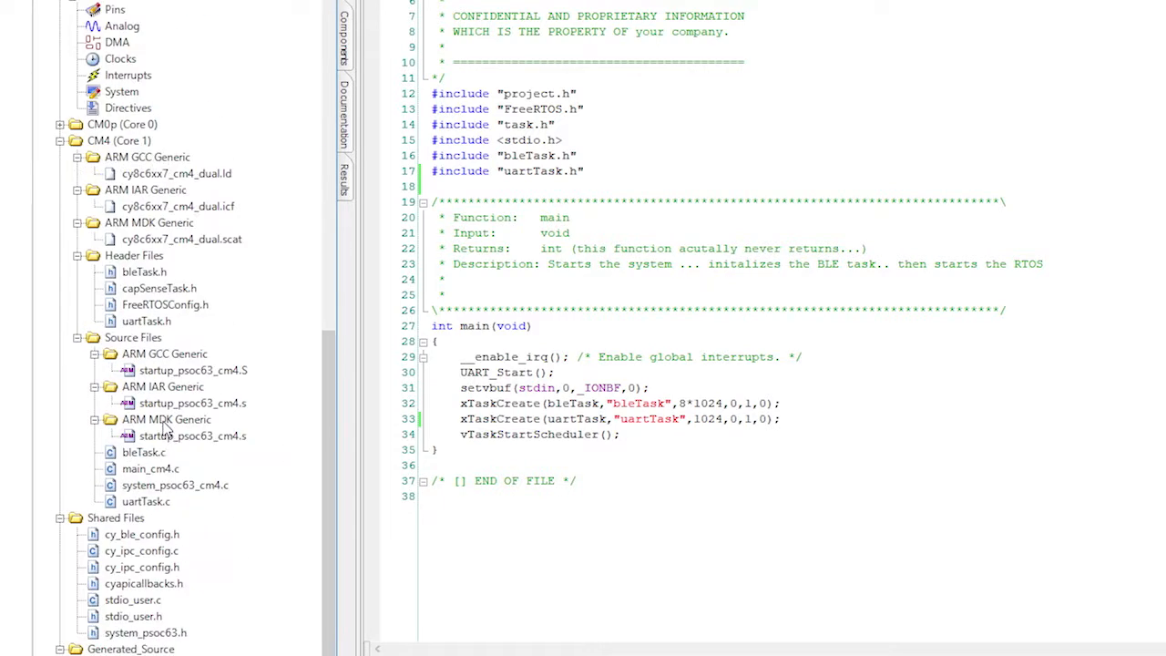
left_click(133, 336)
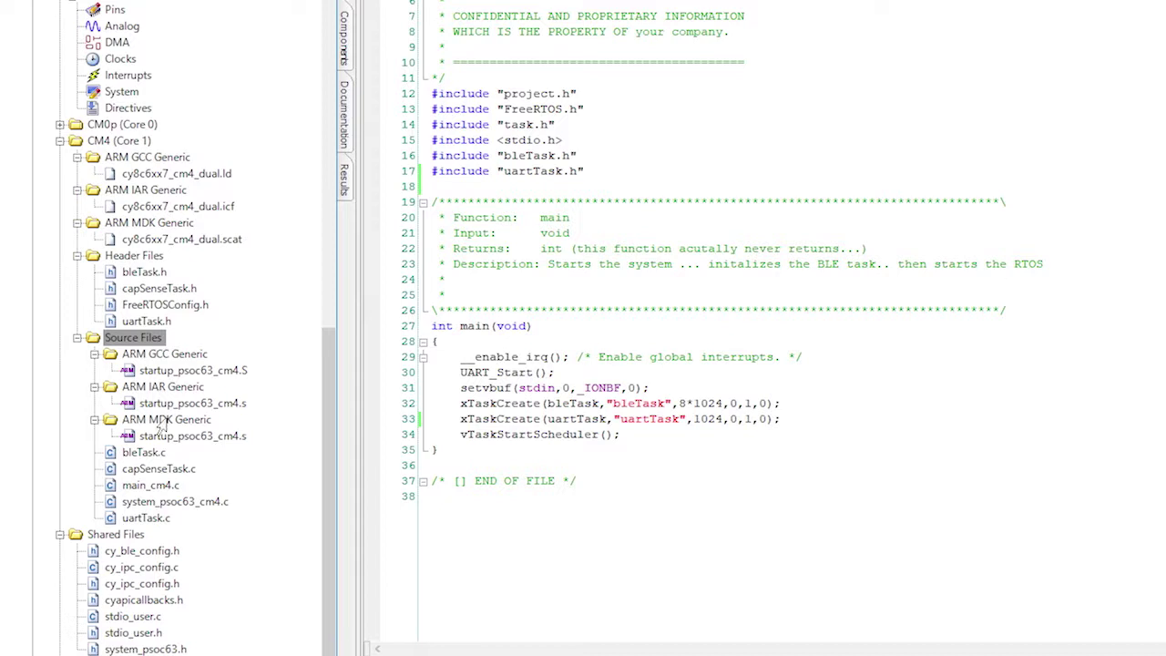
mouse_move(146, 528)
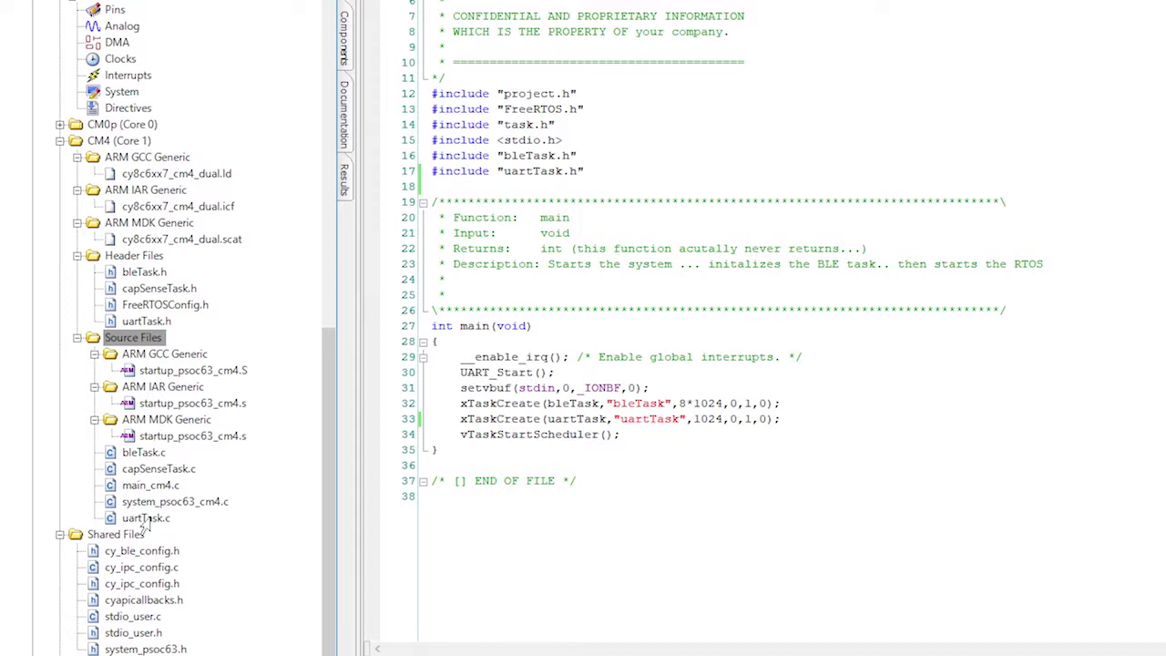
double_click(146, 517)
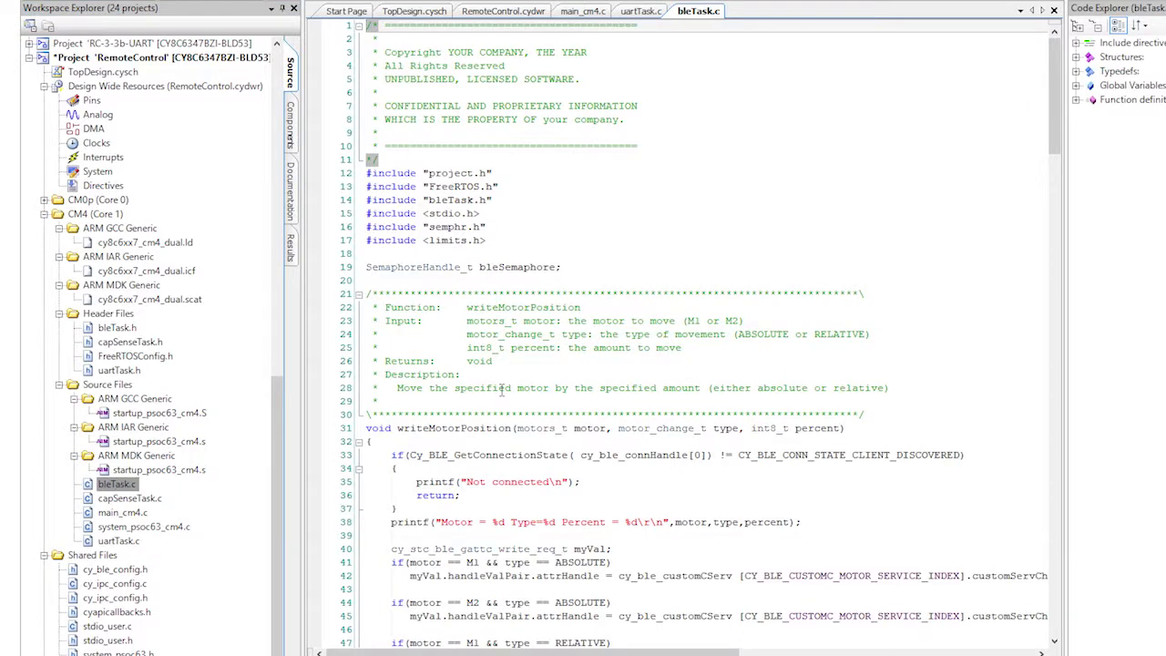
Scroll through bleTask.c and bring up the capSenseTask.h header
scroll("down", 3)
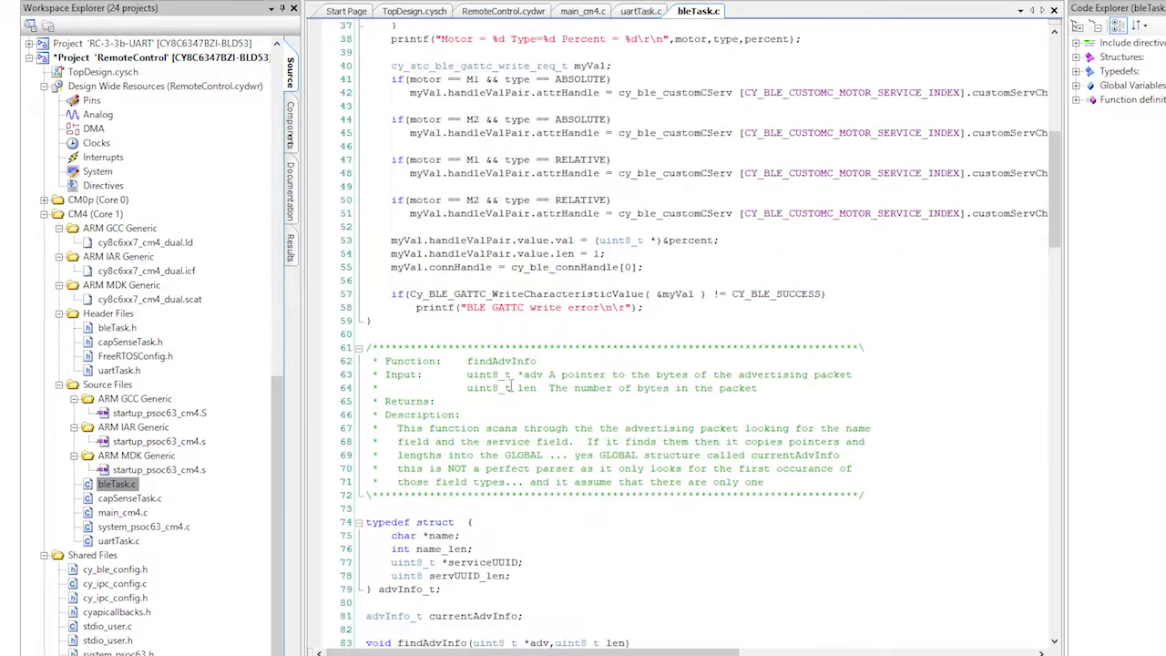
scroll("down", 3)
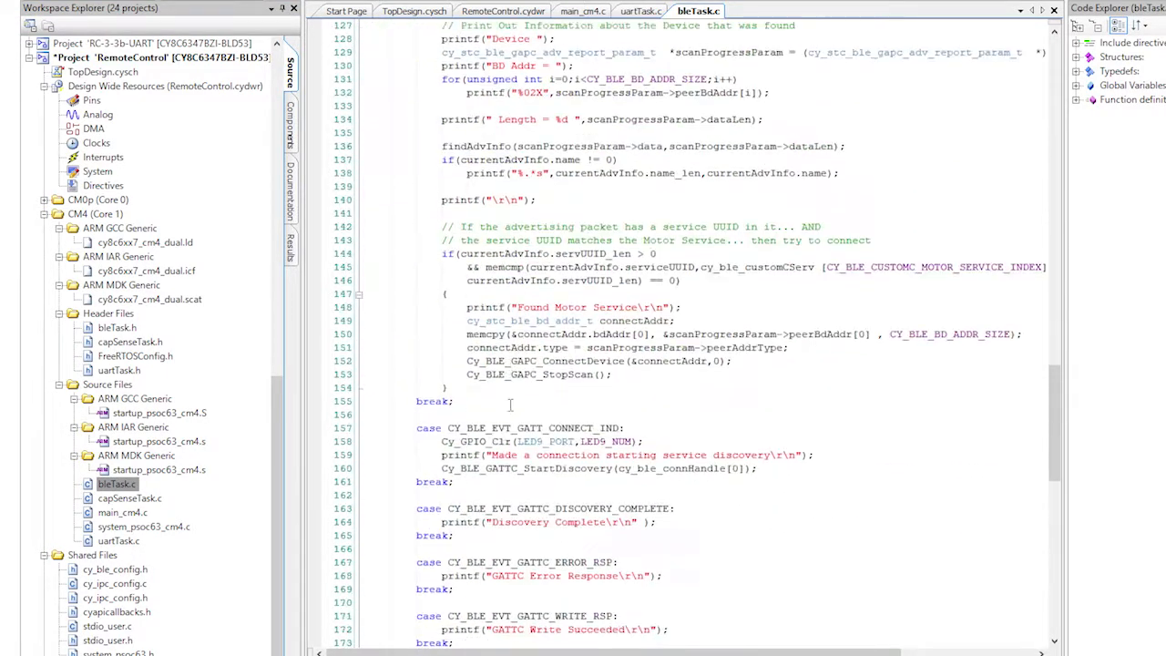
scroll("down", 3)
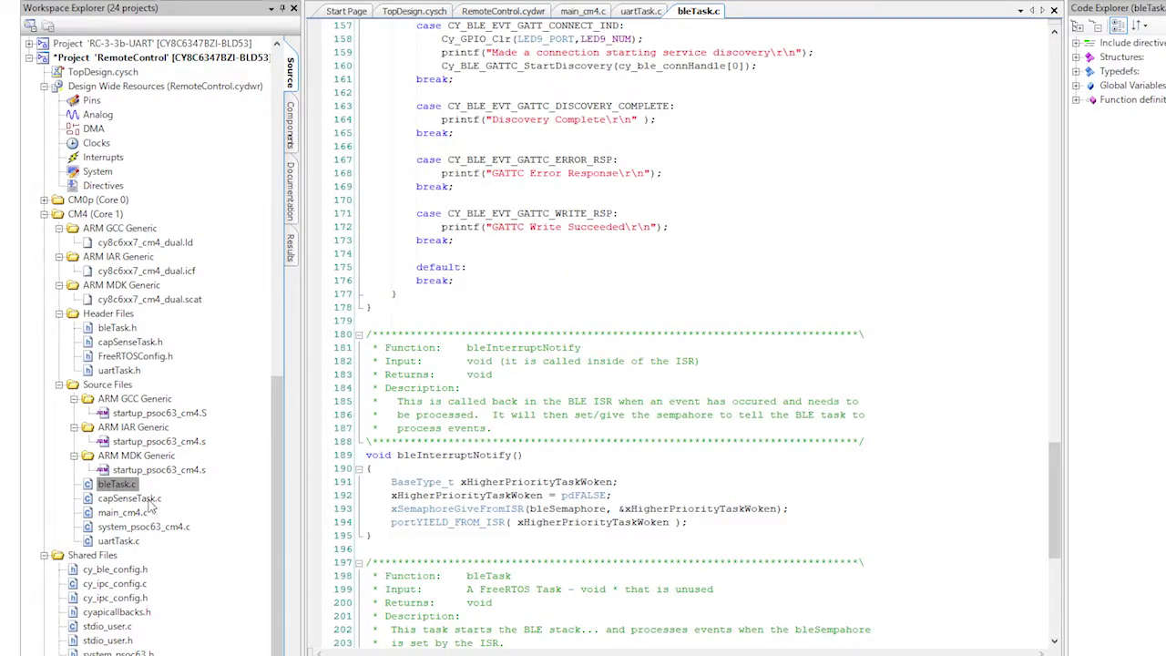
scroll("up", 3)
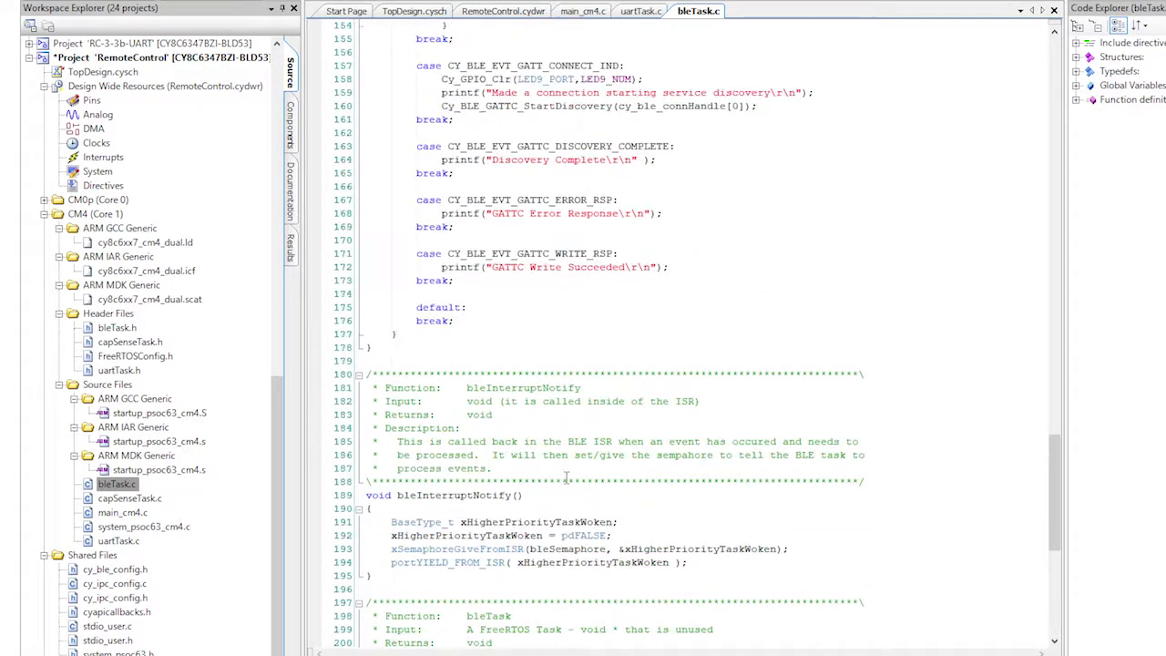
scroll("down", 3)
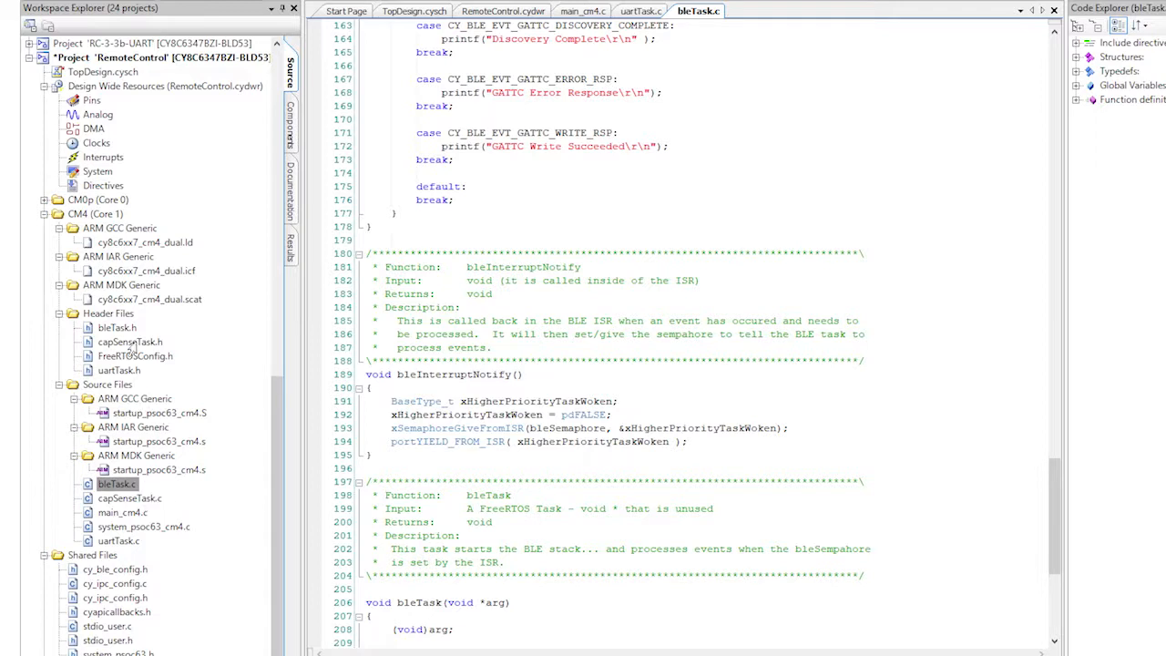
double_click(131, 342)
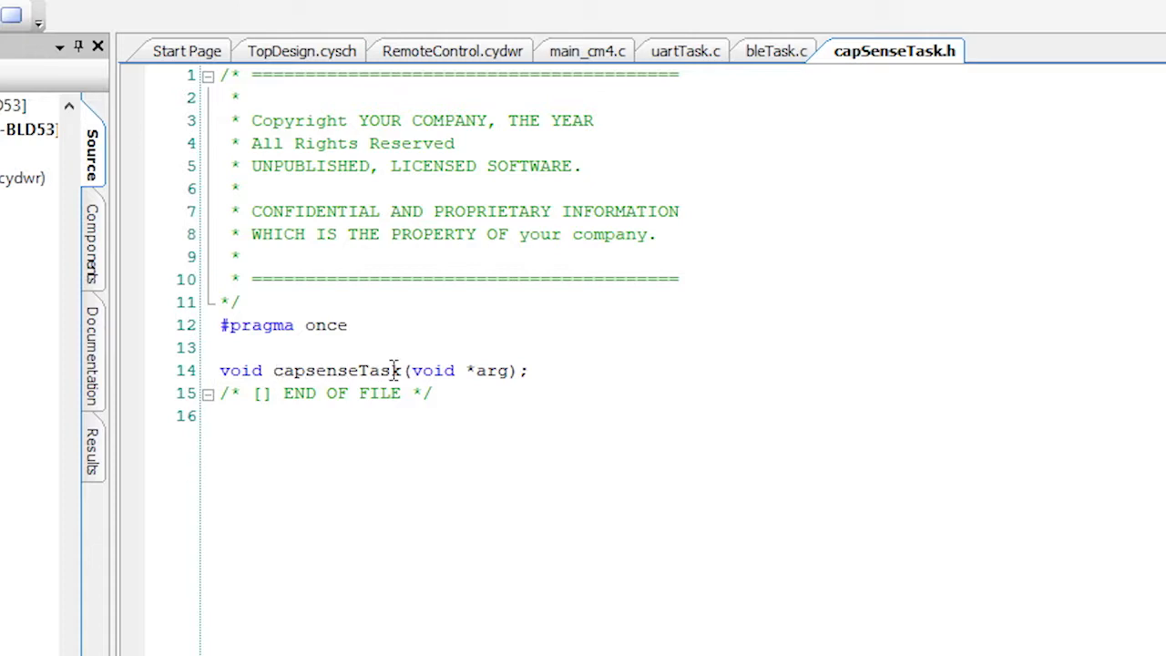
In capSenseTask.c, remove the unused PWM_Message_t declaration
left_click(328, 582)
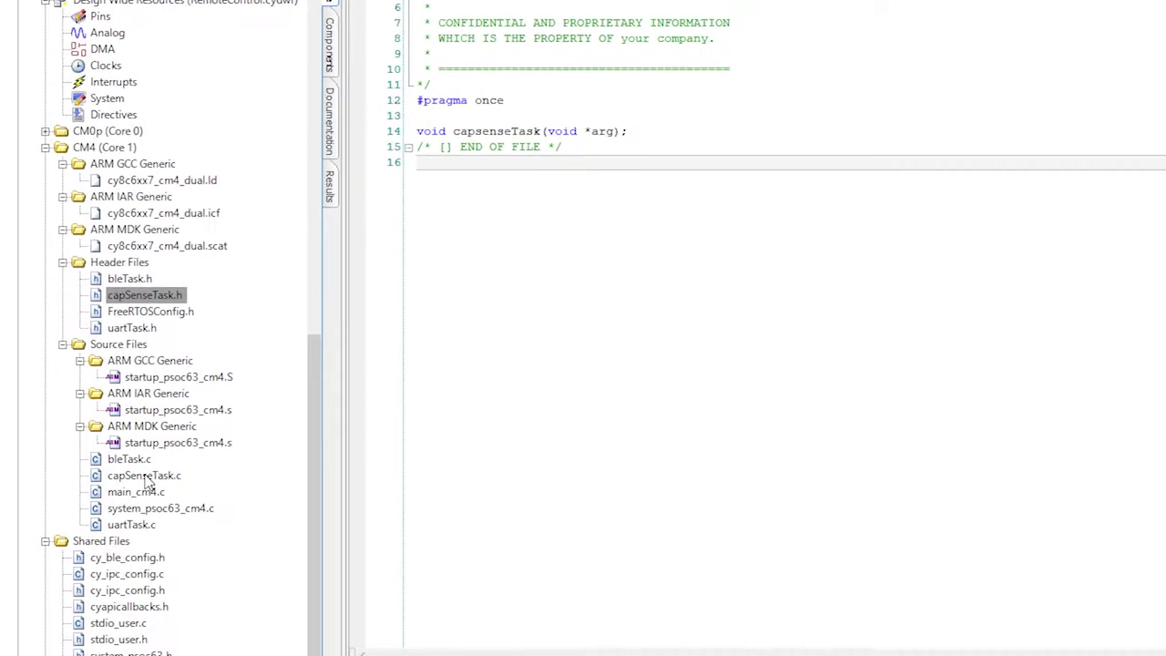
left_click(144, 474)
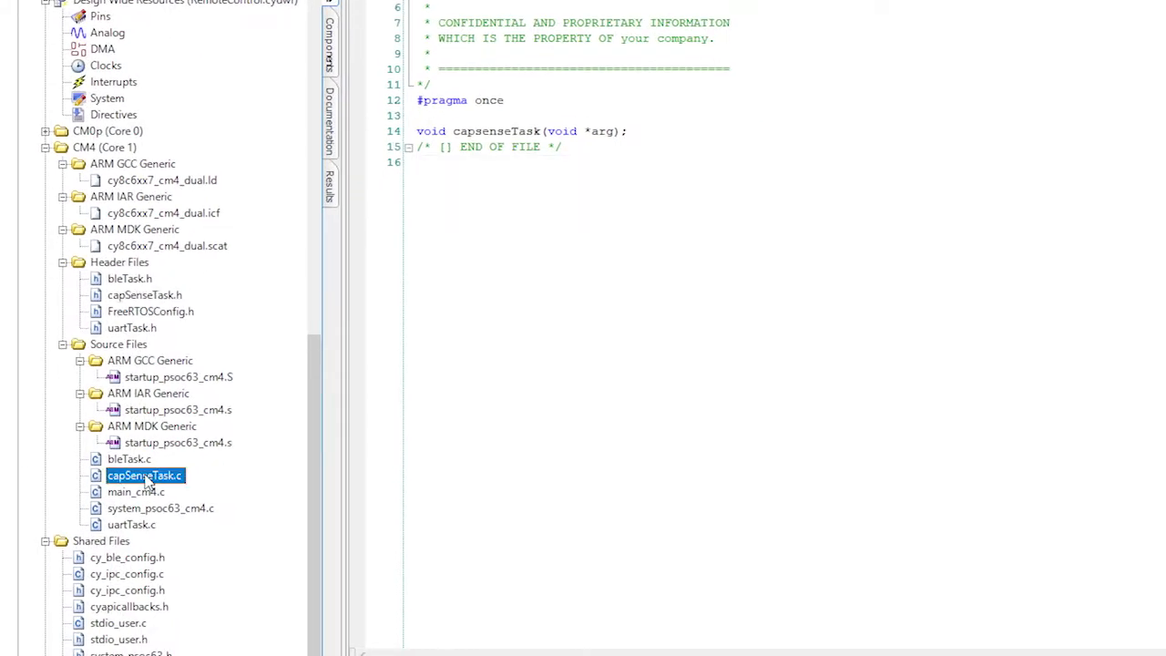
double_click(146, 473)
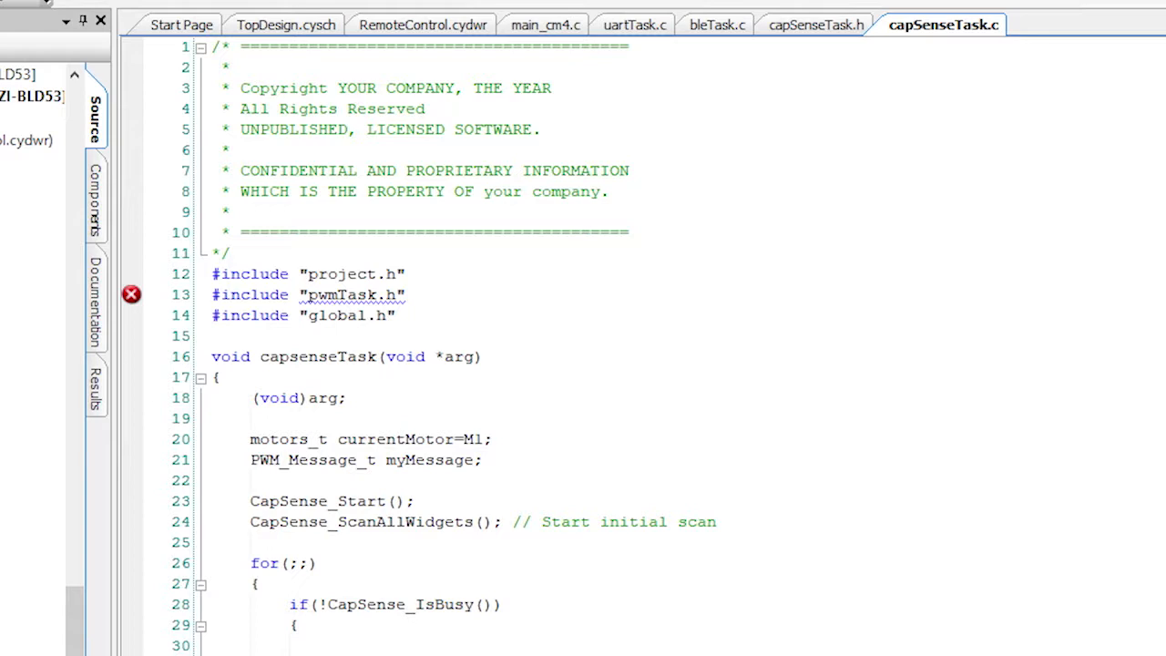
mouse_move(212, 293)
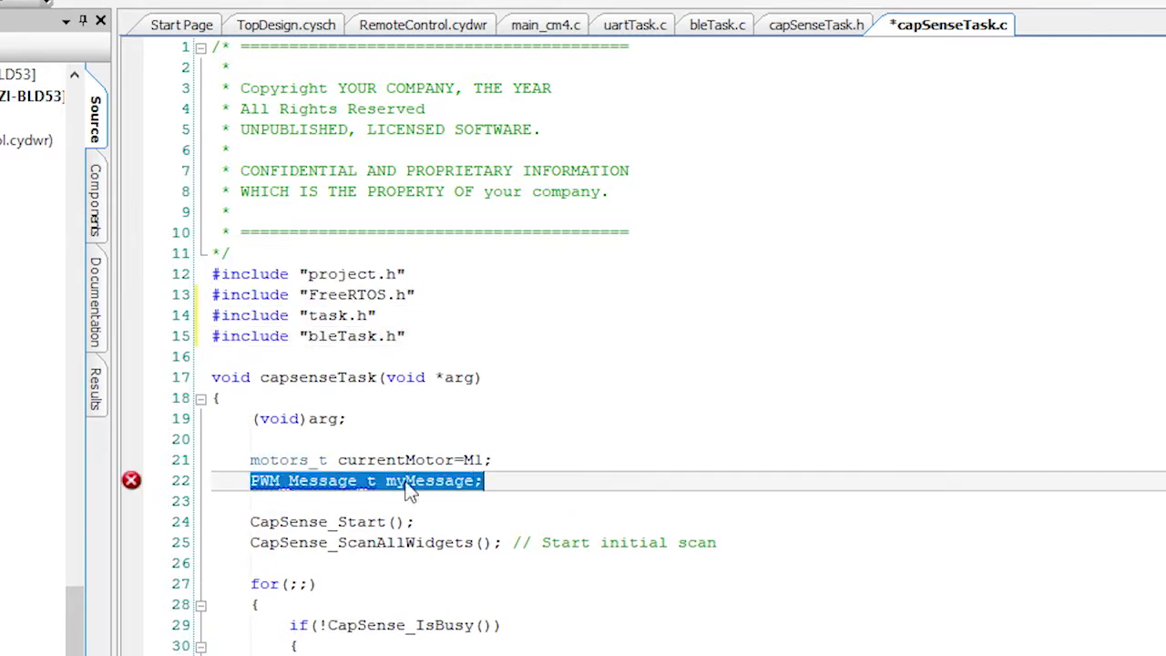
key("Delete")
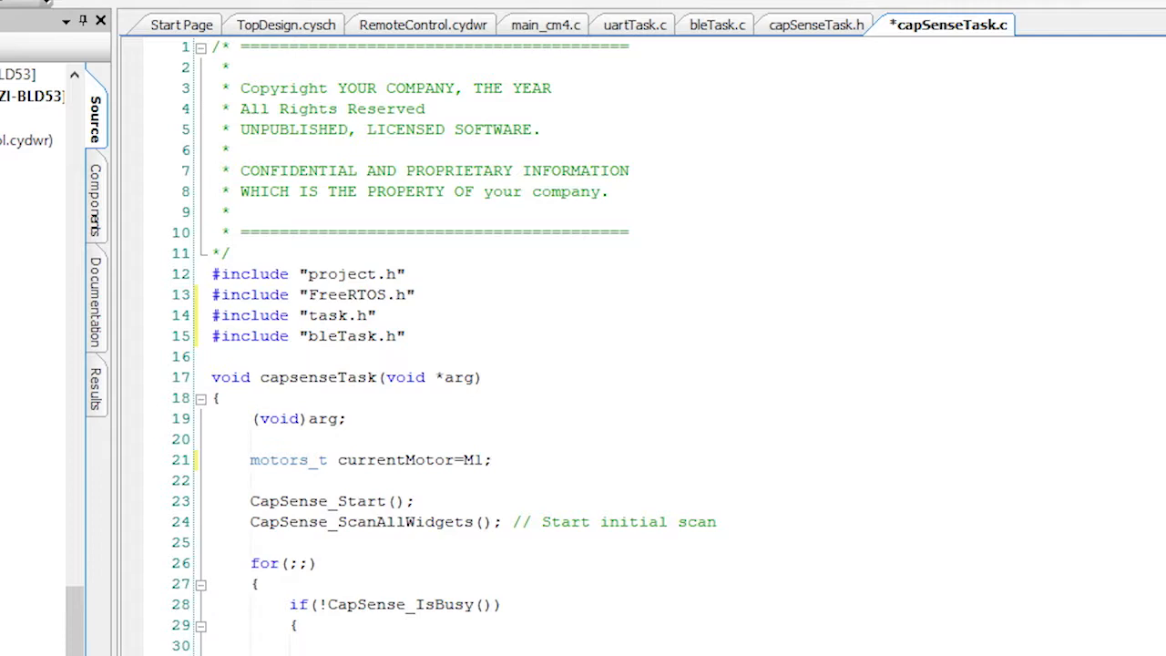
Replace the PWM queue send block with writeMotorPosition(currentMotor,ABSOLUTE,pos);
scroll("down", 3)
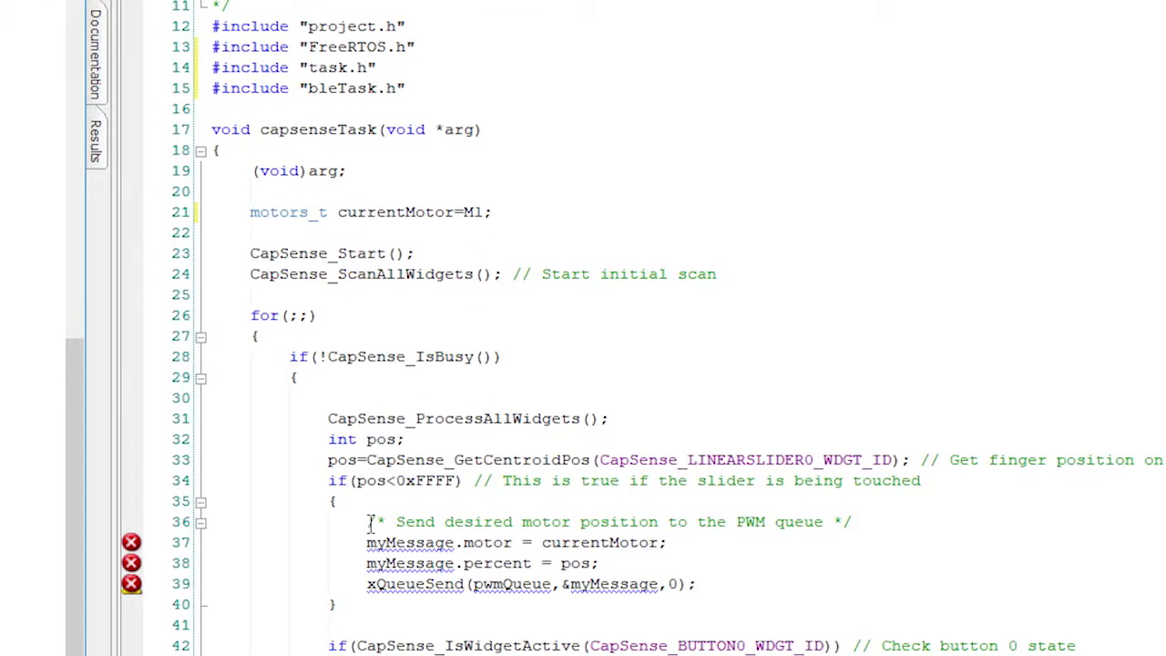
left_click_drag(366, 521, 695, 583)
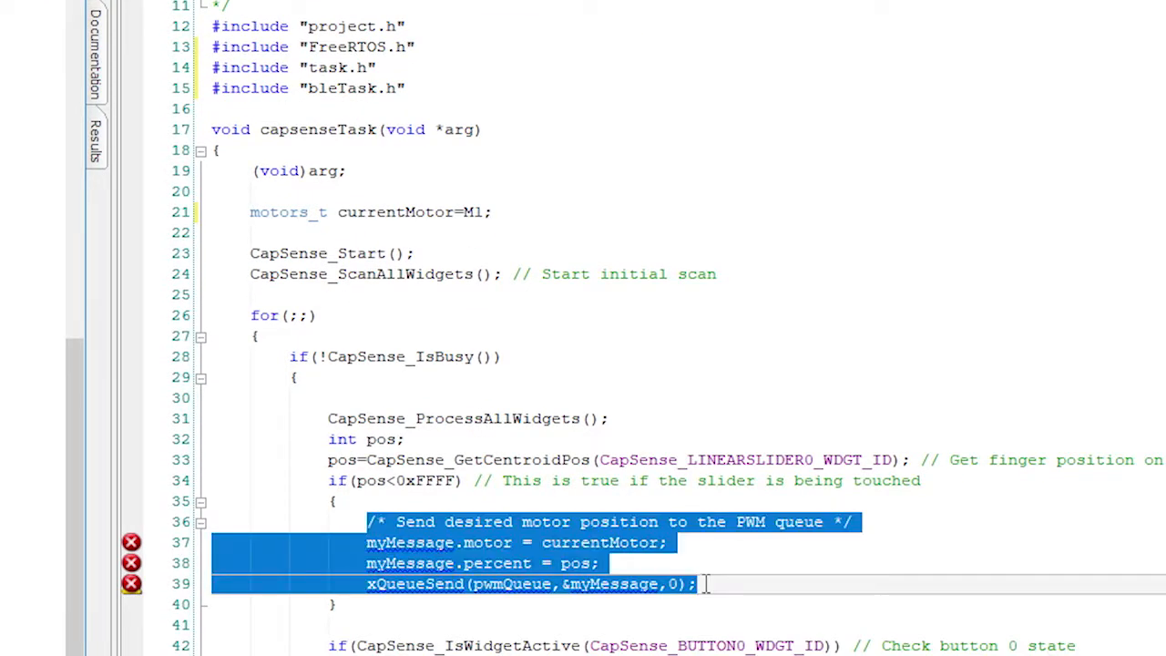
type("writeMotorPosition(currentMotor,ABSOLUTE,pos);")
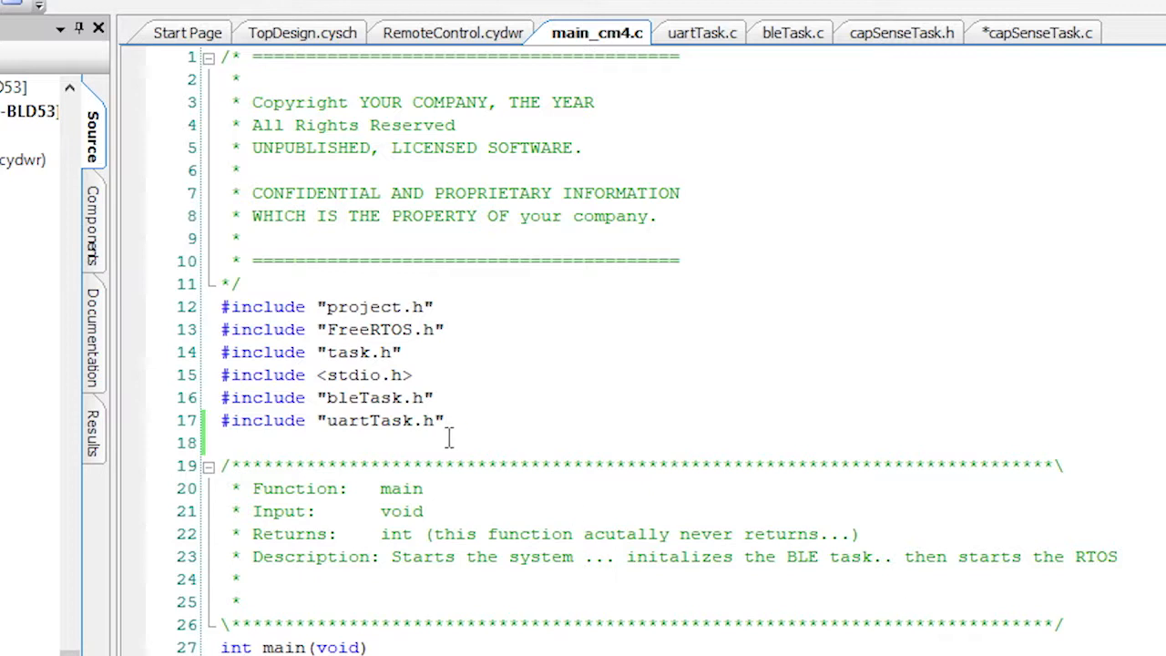
Add #include "capsenseTask.h" after the uartTask.h include in main_cm4.c
type("#include \"capsenseTask.h\"")
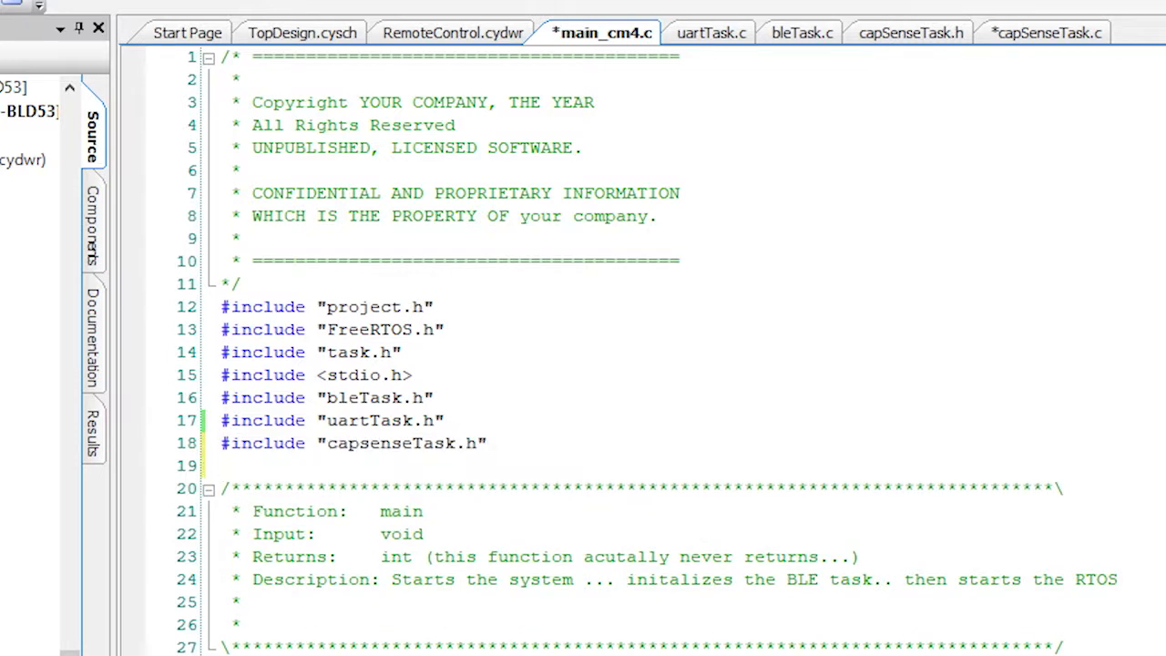
scroll("down", 3)
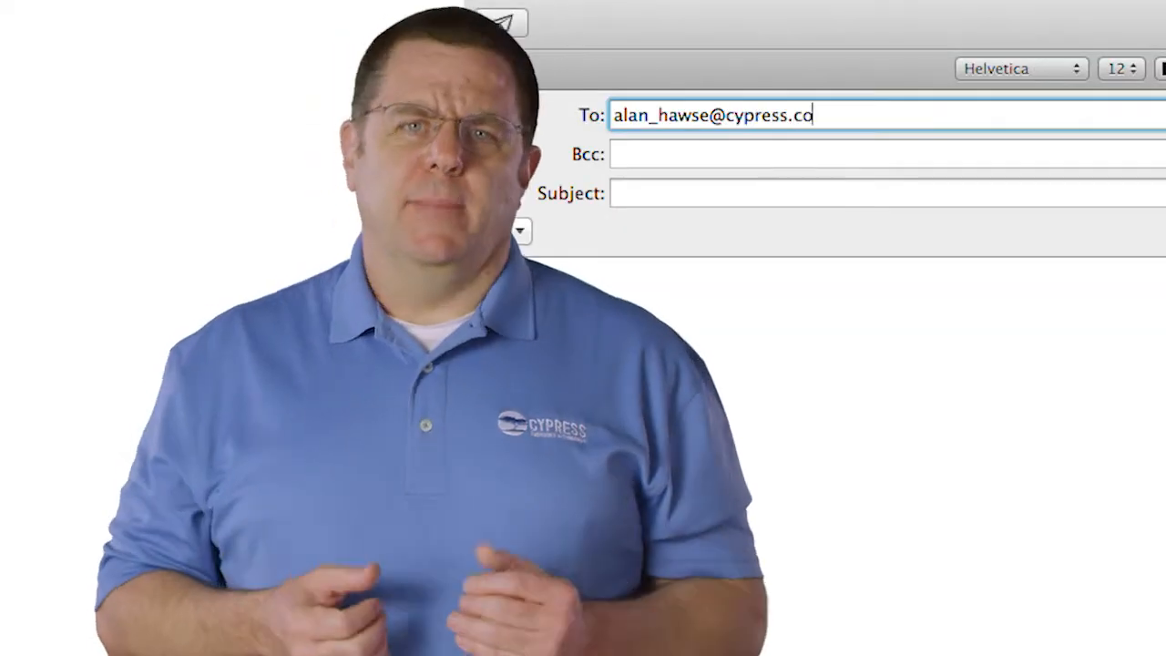
type("quest")
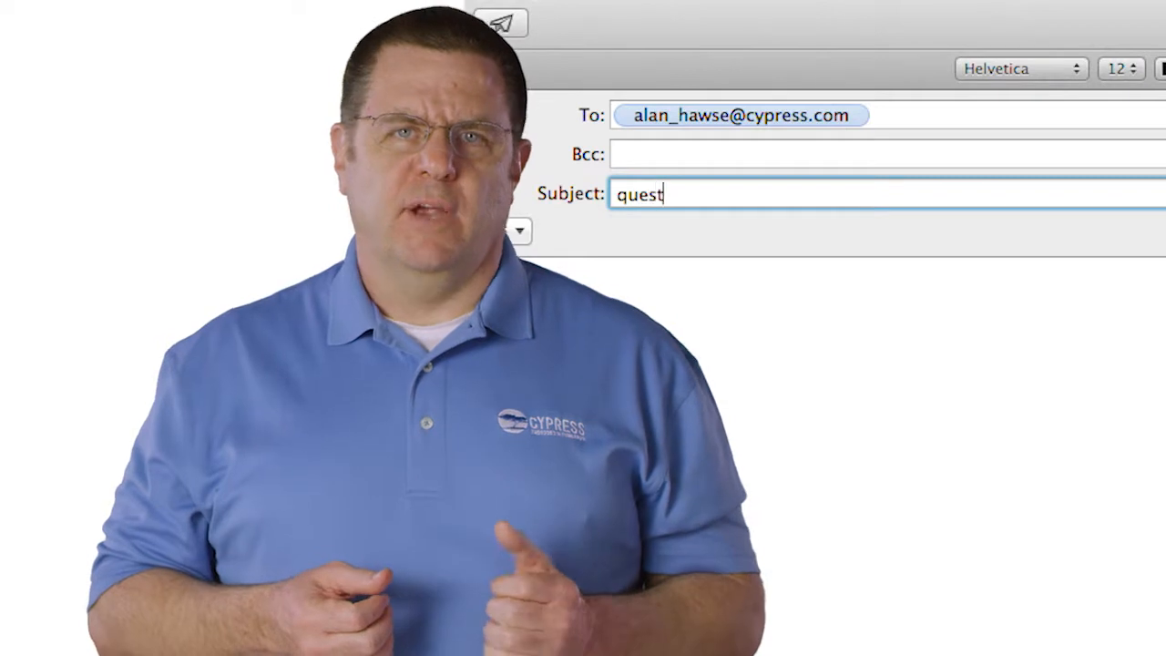